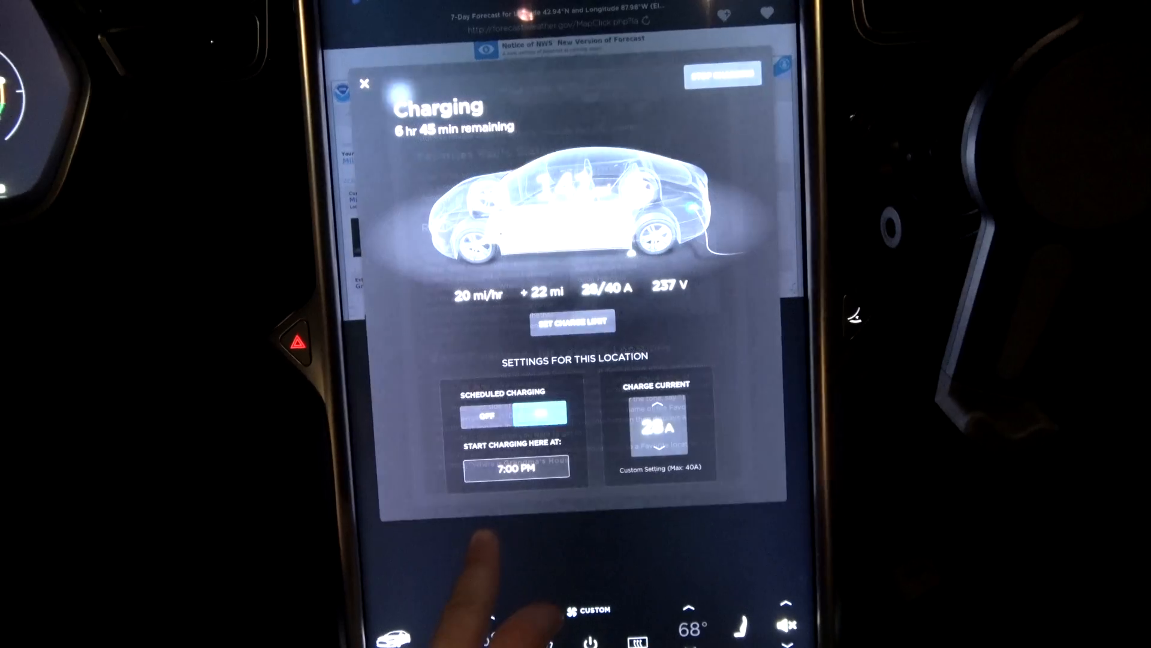
Close the Charging popup to reveal the 'What's New in This Update' release notes
left_click(364, 83)
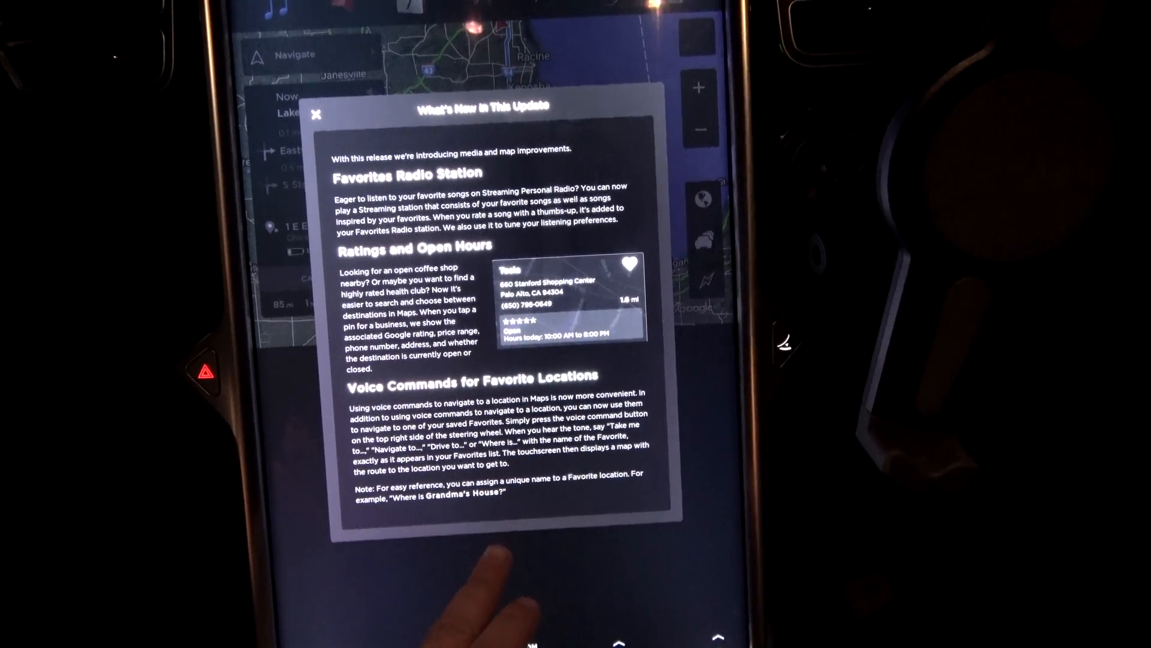
Dismiss the release notes and bring up Navigate search with Home, Work and Favorites
left_click(317, 114)
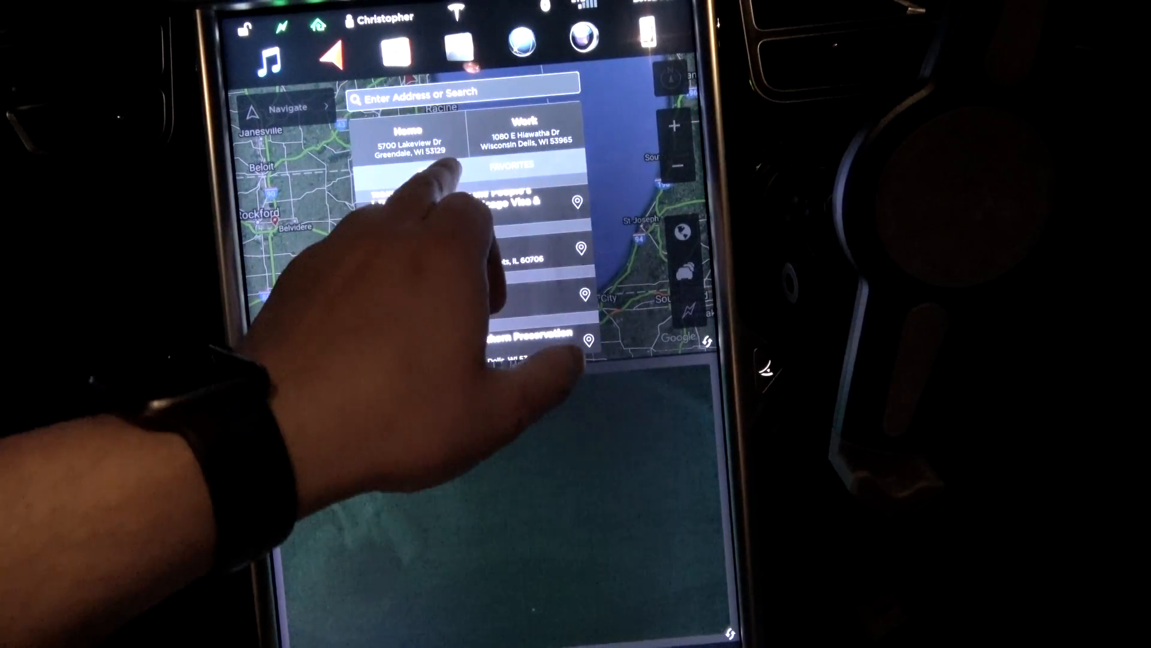
left_click(470, 80)
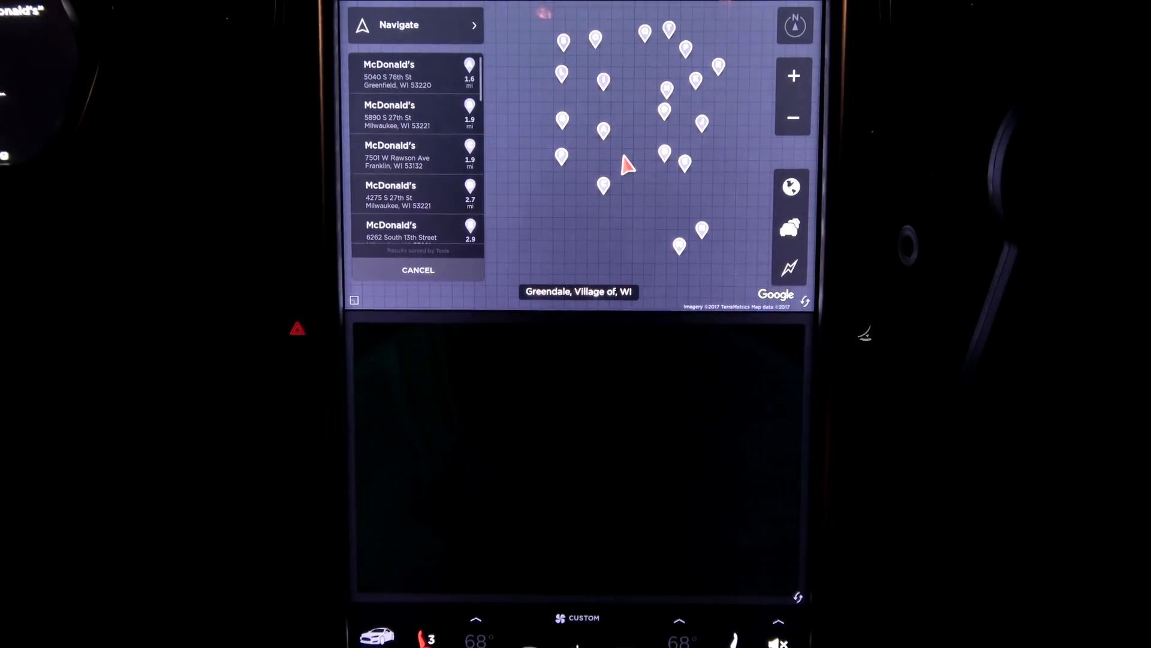
Switch to satellite imagery and show the McDonald's at 7501 W Rawson Ave info card
left_click(790, 187)
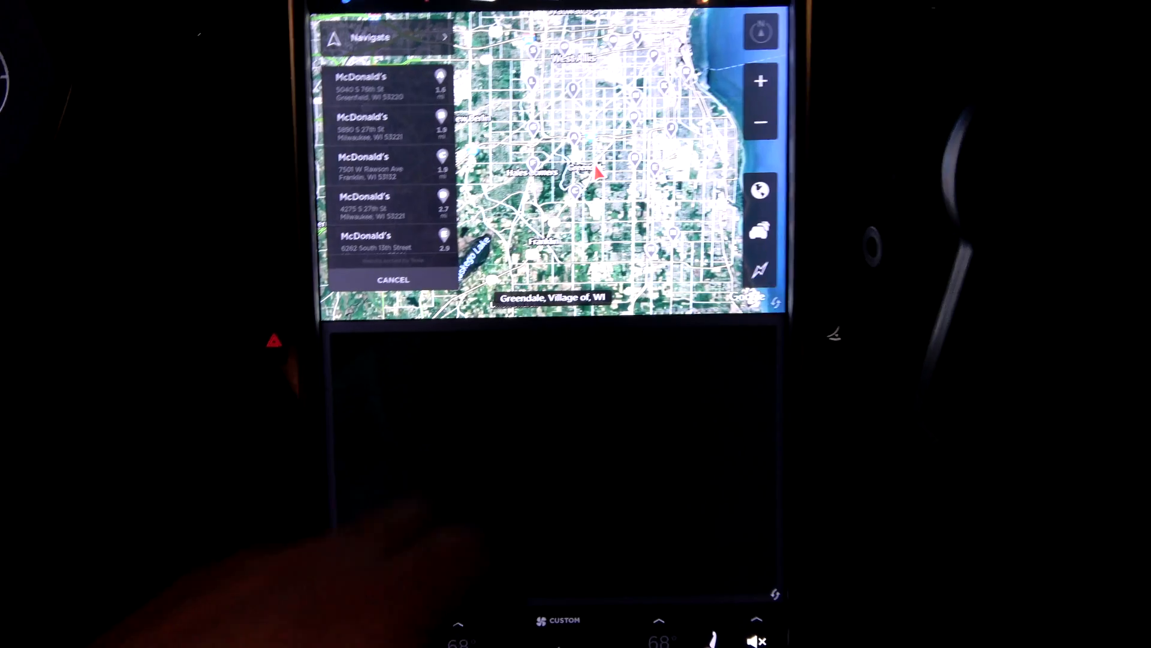
left_click(367, 190)
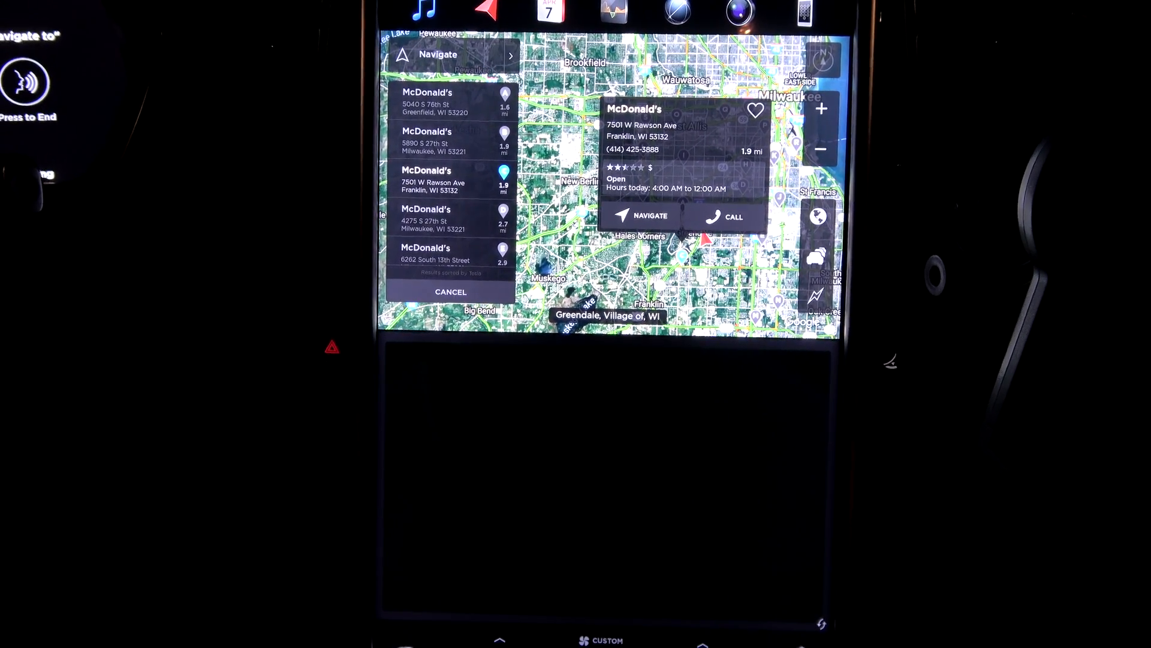
left_click(645, 216)
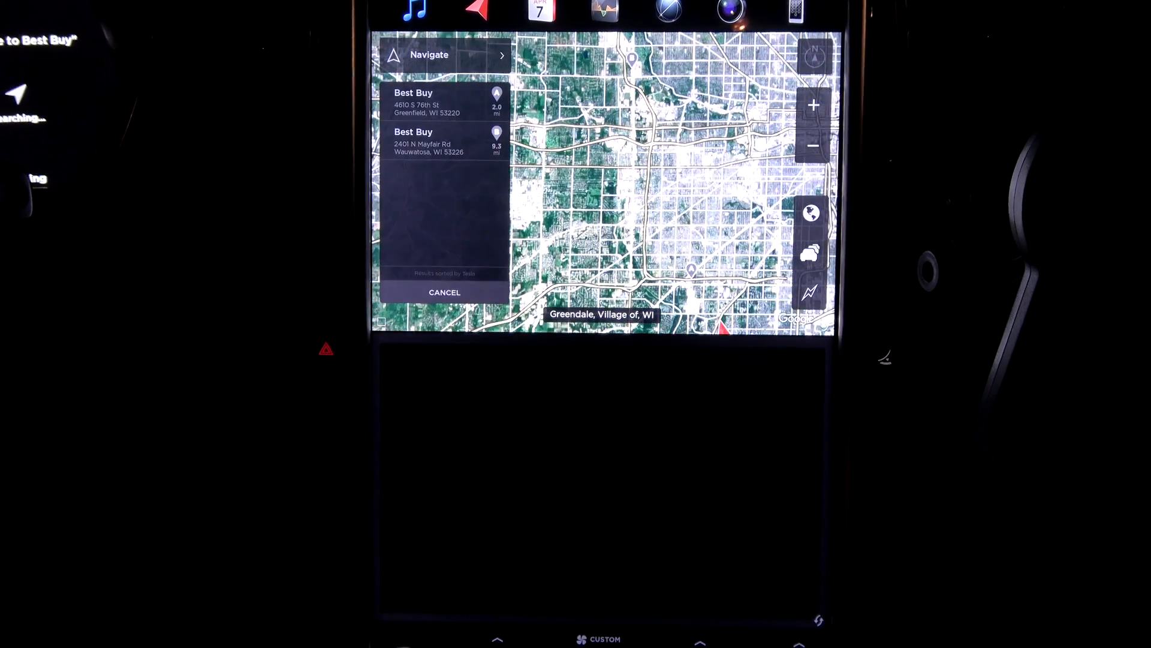
Search Chinese consulate and show the info card for 1 E Erie St, Chicago
left_click(413, 142)
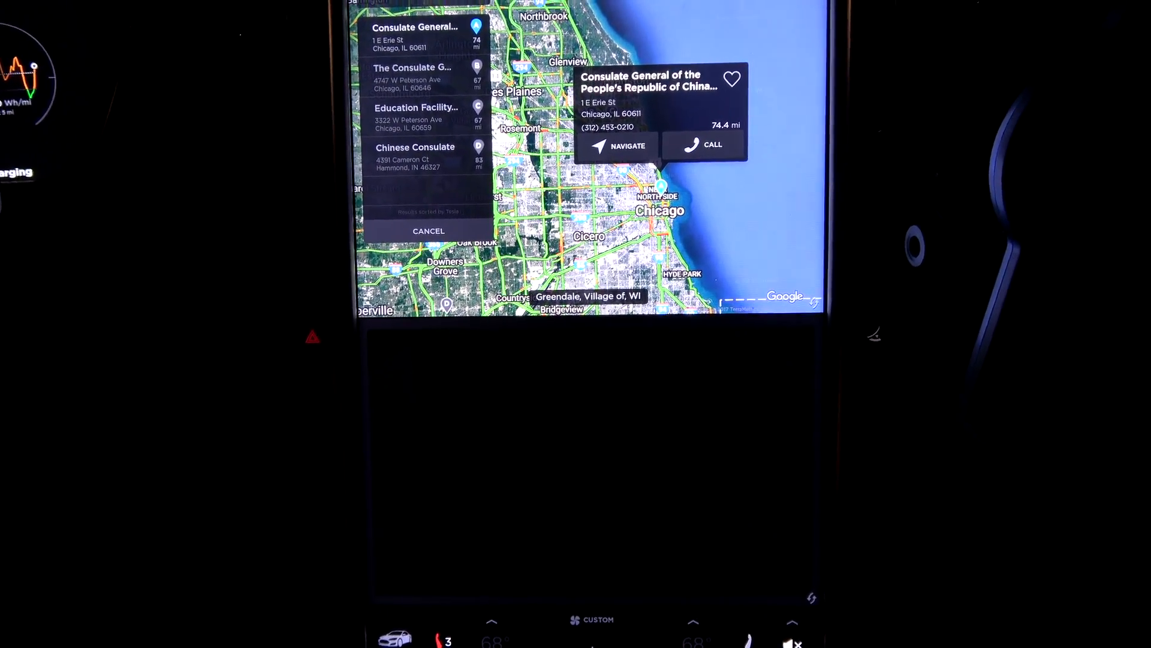
left_click(620, 145)
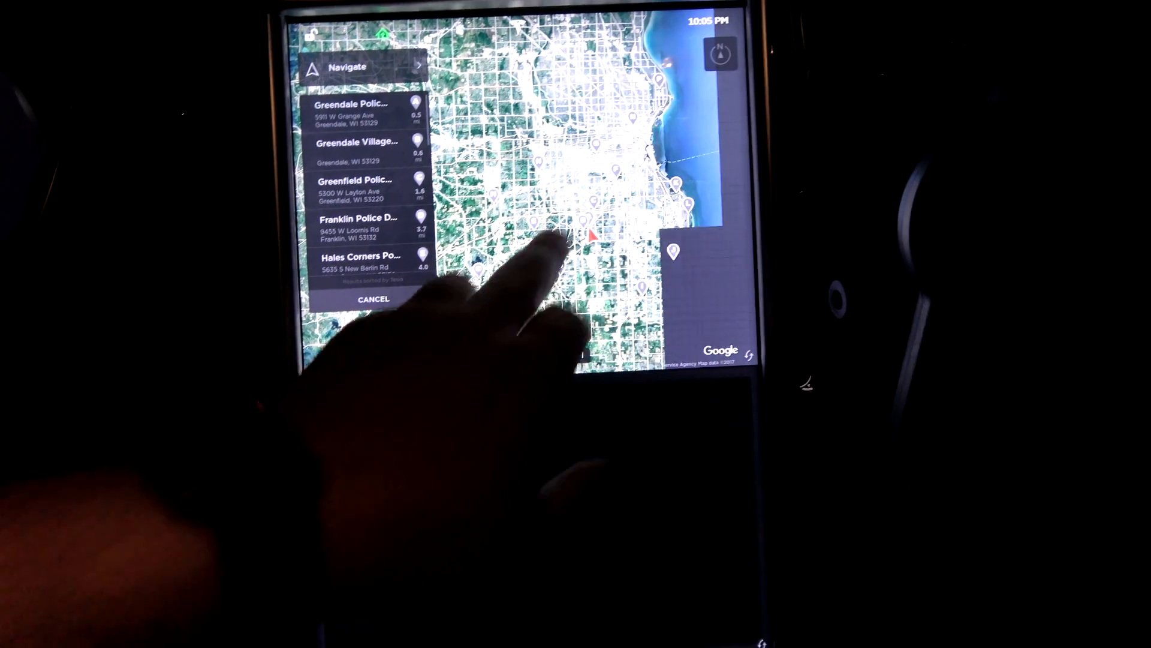
Cancel the police department results, return to the satellite map, then bring up the Media player
left_click(360, 151)
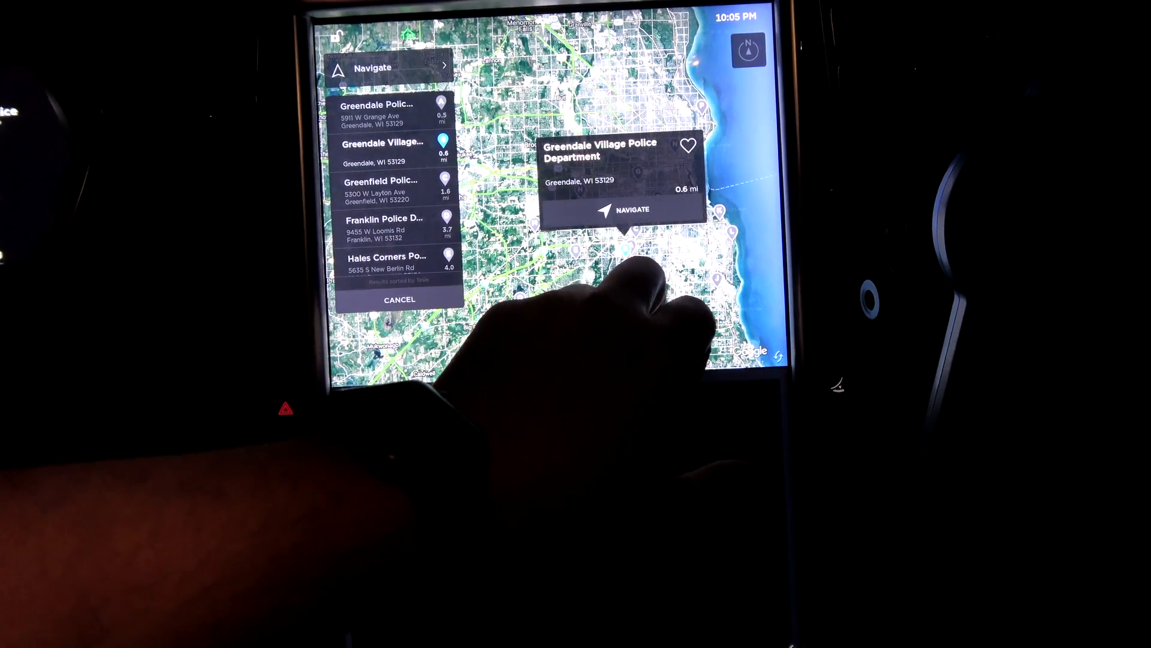
left_click(381, 112)
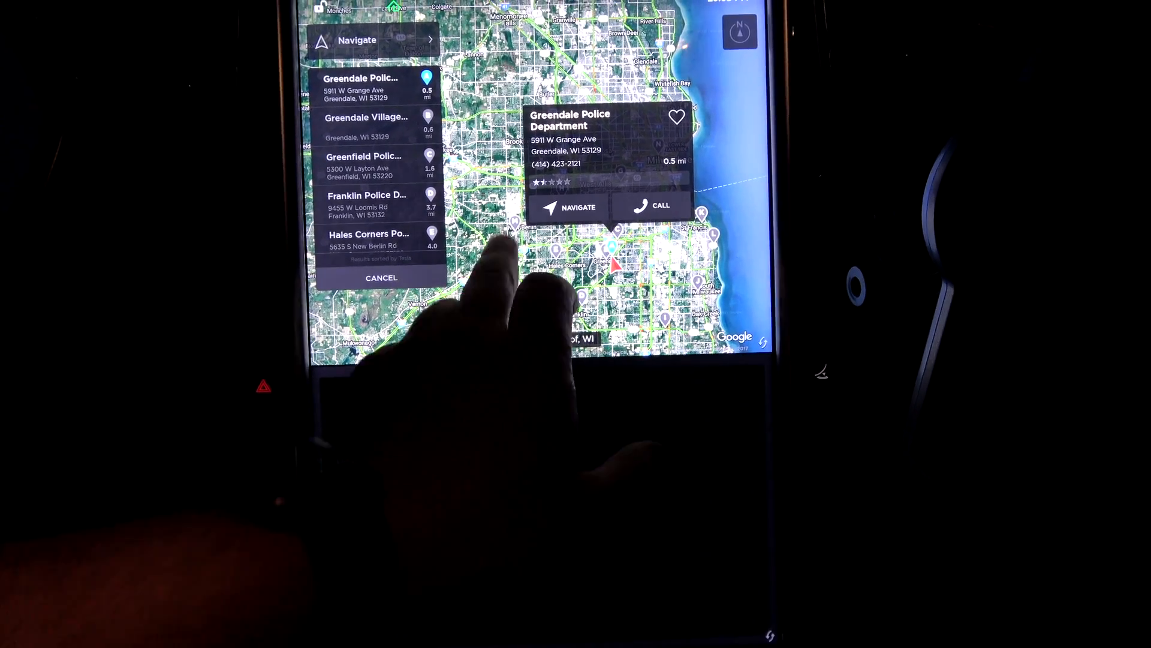
left_click(577, 206)
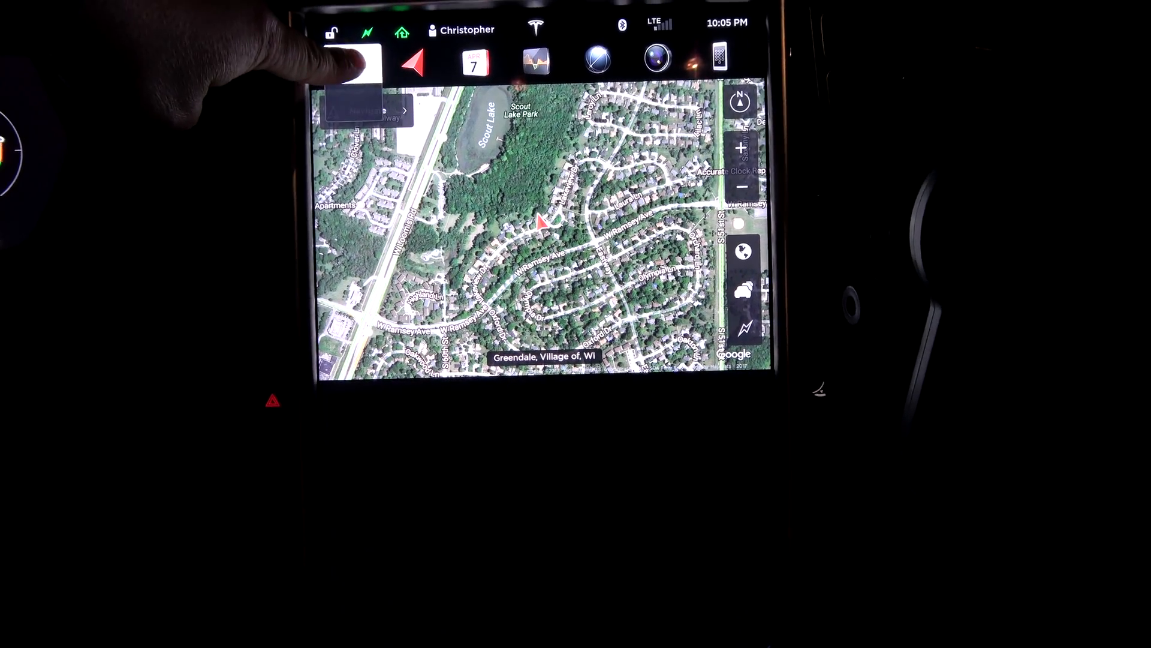
left_click(363, 60)
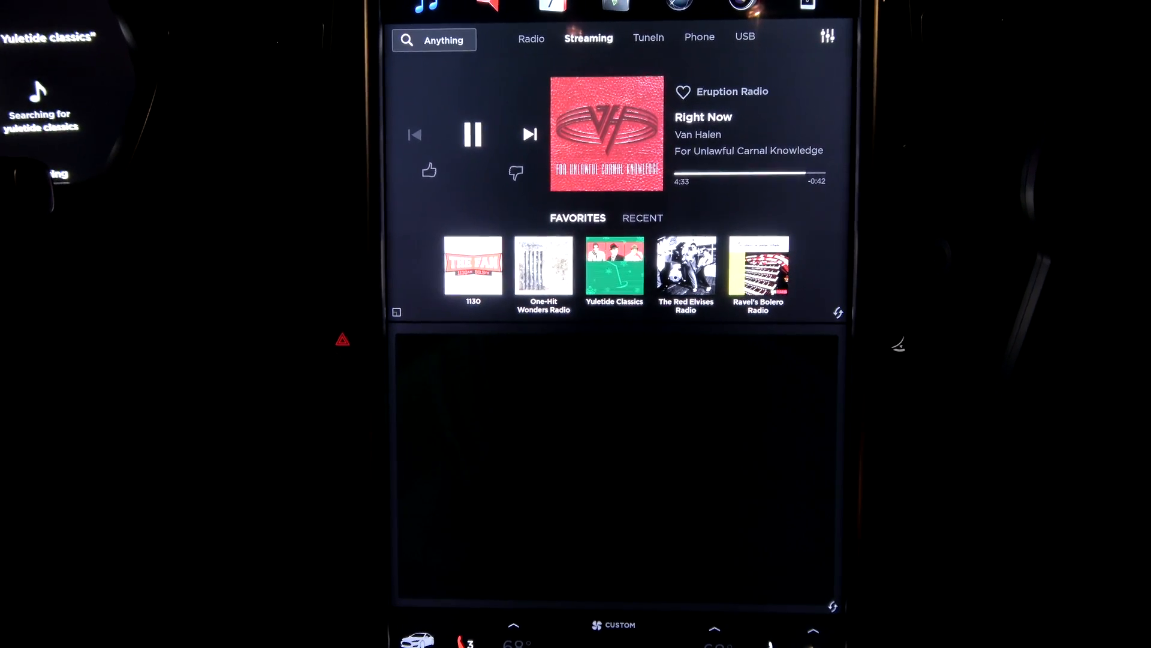
Play Yuletide Classics by voice, then switch playback to The Red Elvises Radio
left_click(614, 266)
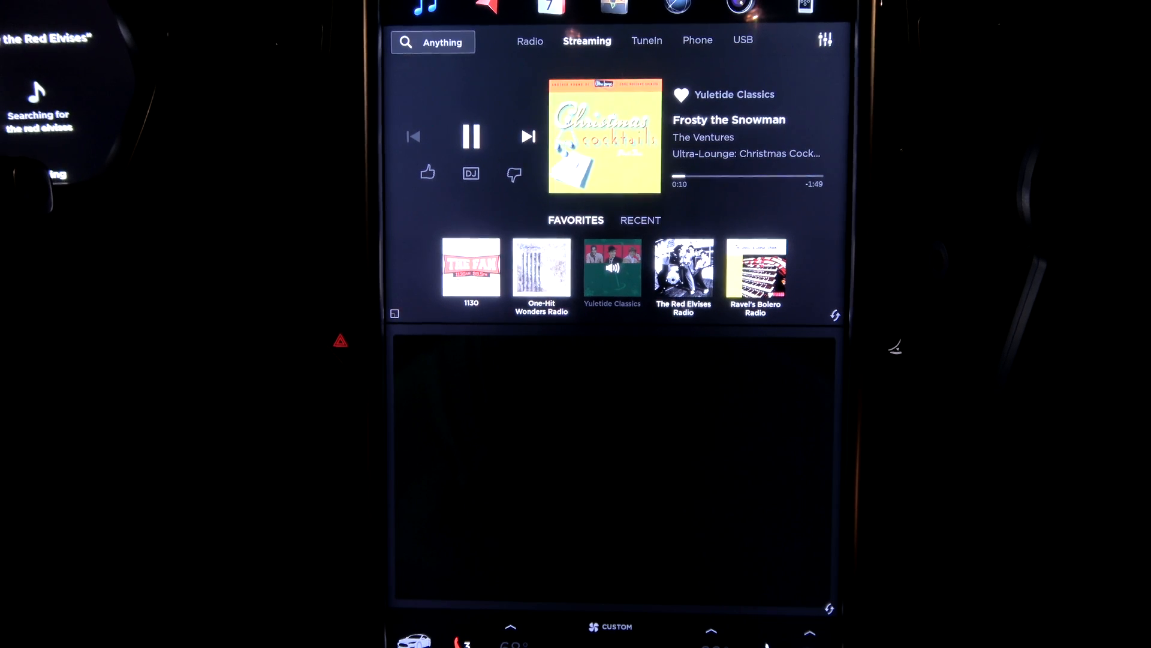
left_click(683, 272)
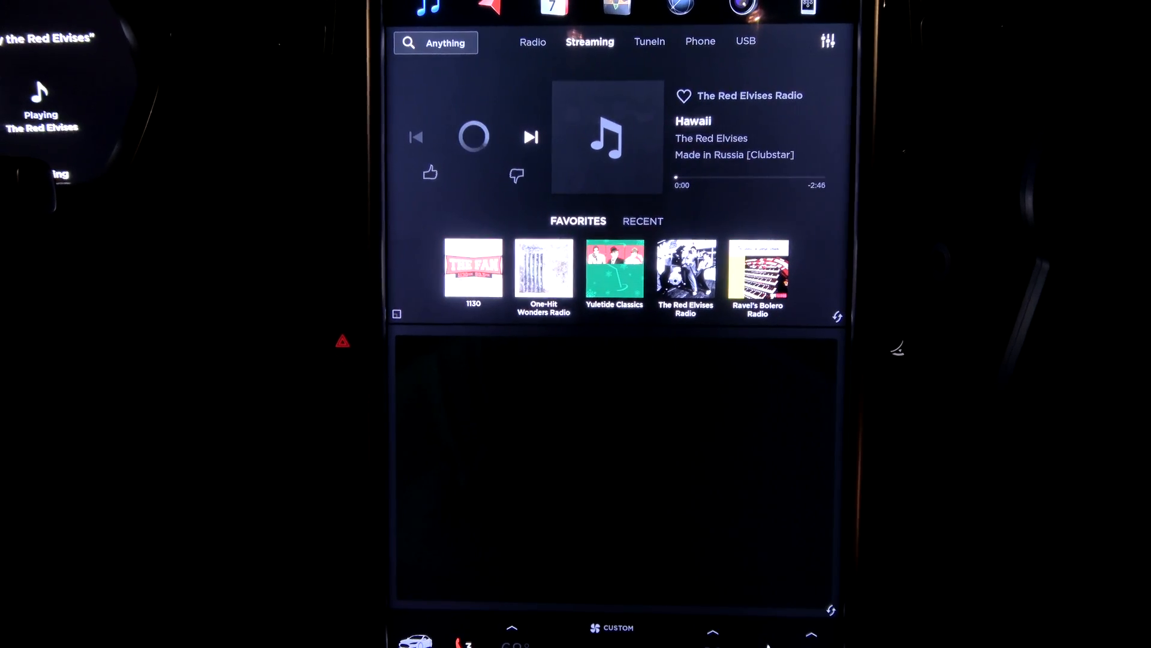
left_click(474, 136)
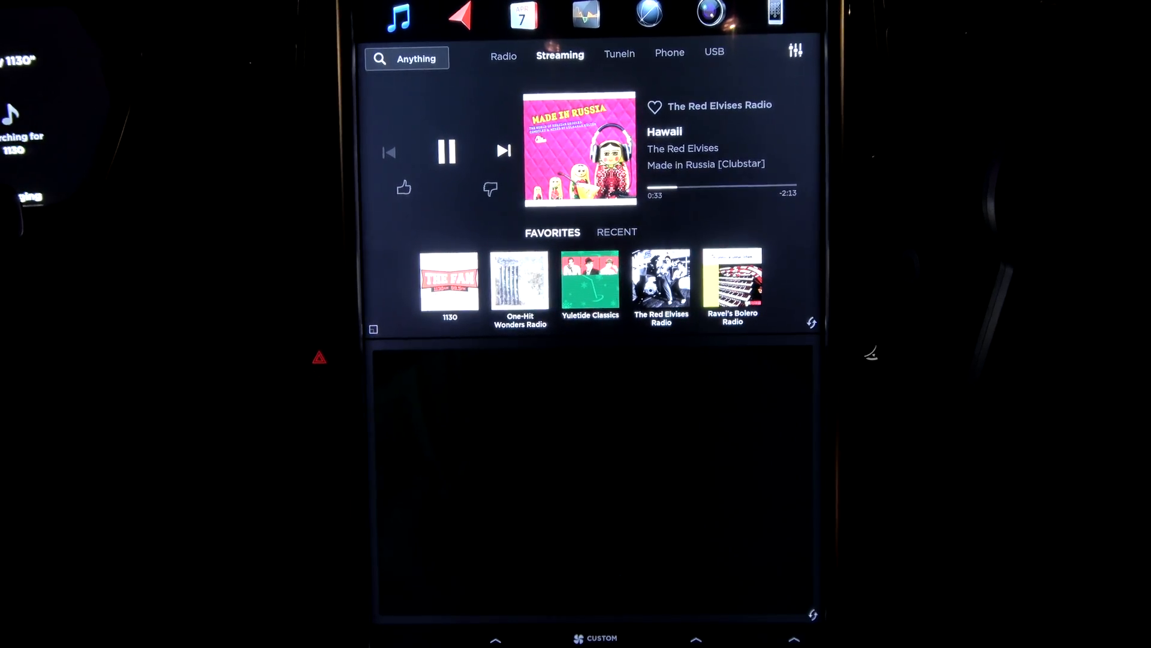
left_click(408, 57)
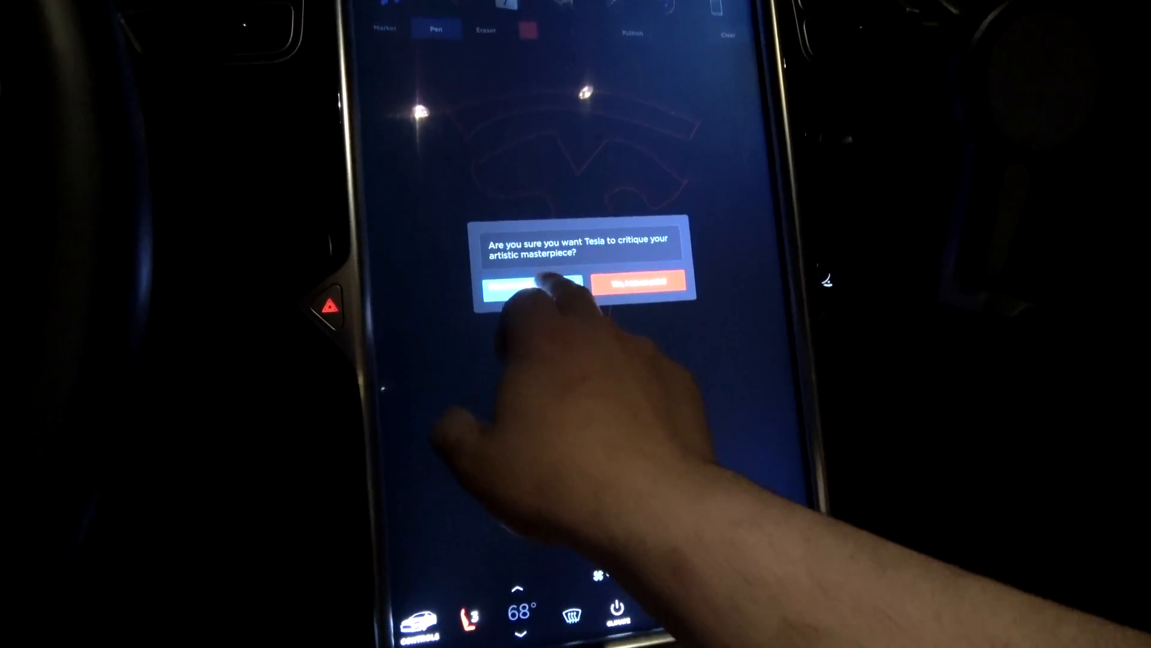
Confirm sending the logo drawing for critique, then clear the Sketch Pad canvas
left_click(532, 286)
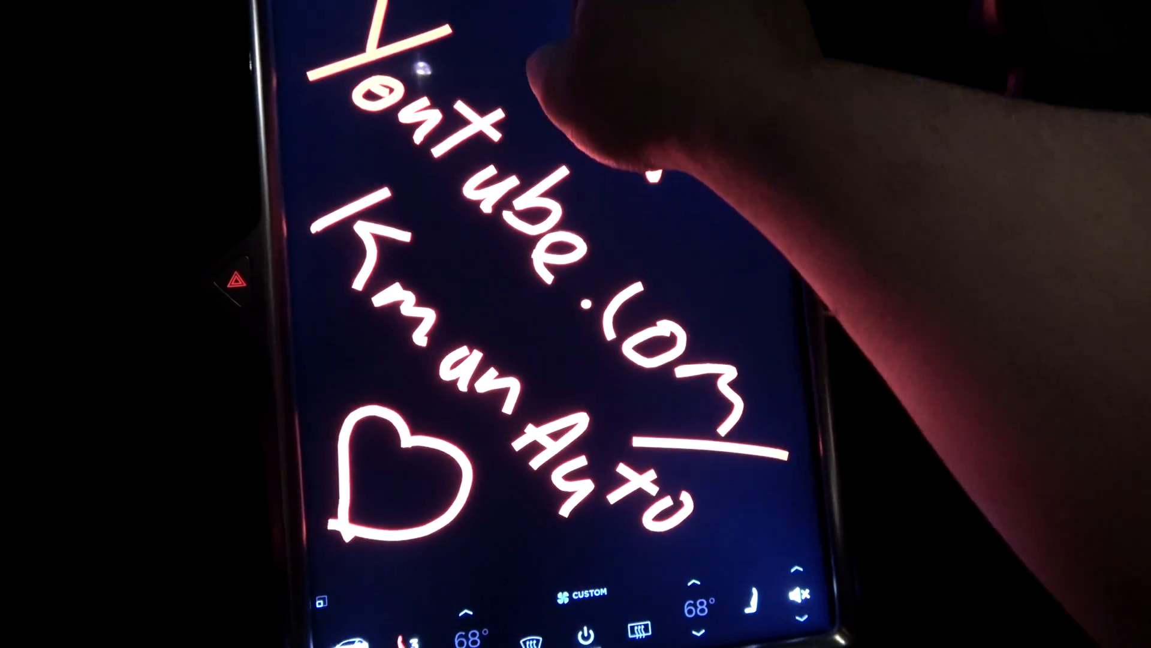
left_click(666, 7)
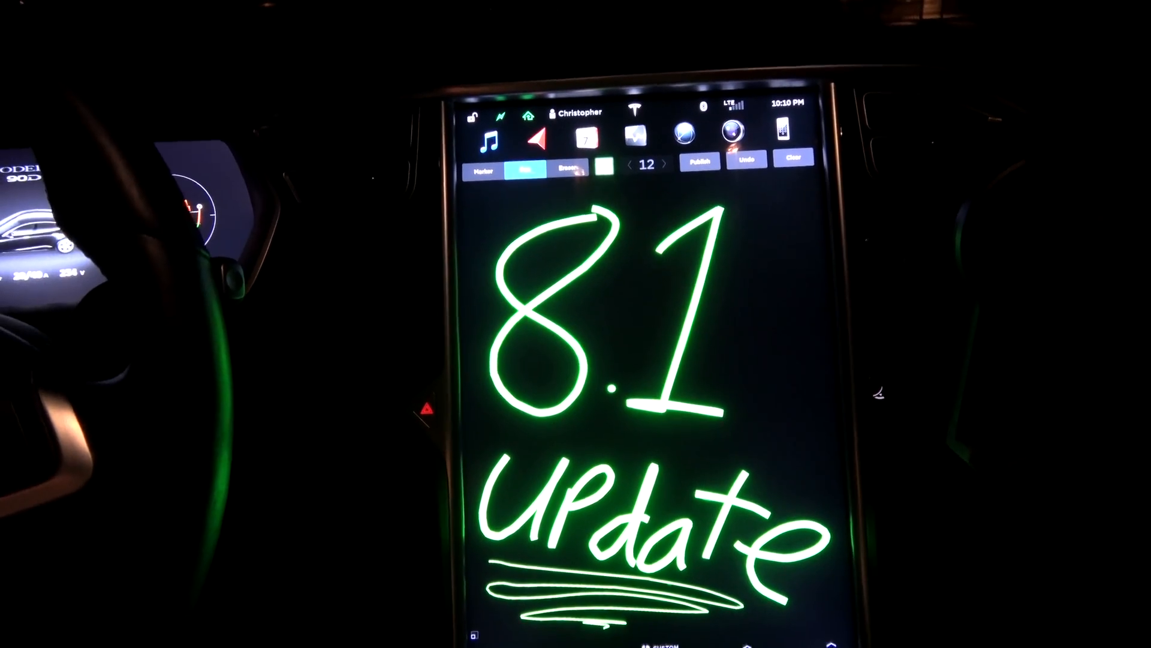
Publish the green '8.1 Update' drawing, bringing up the critique confirmation prompt
left_click(699, 161)
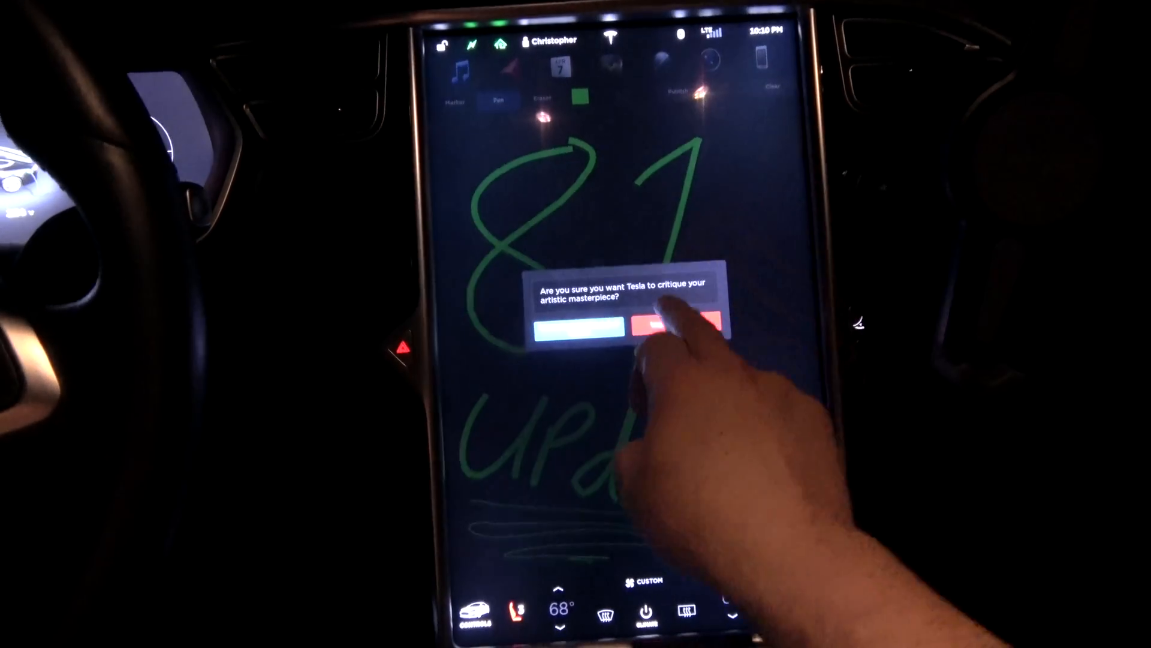